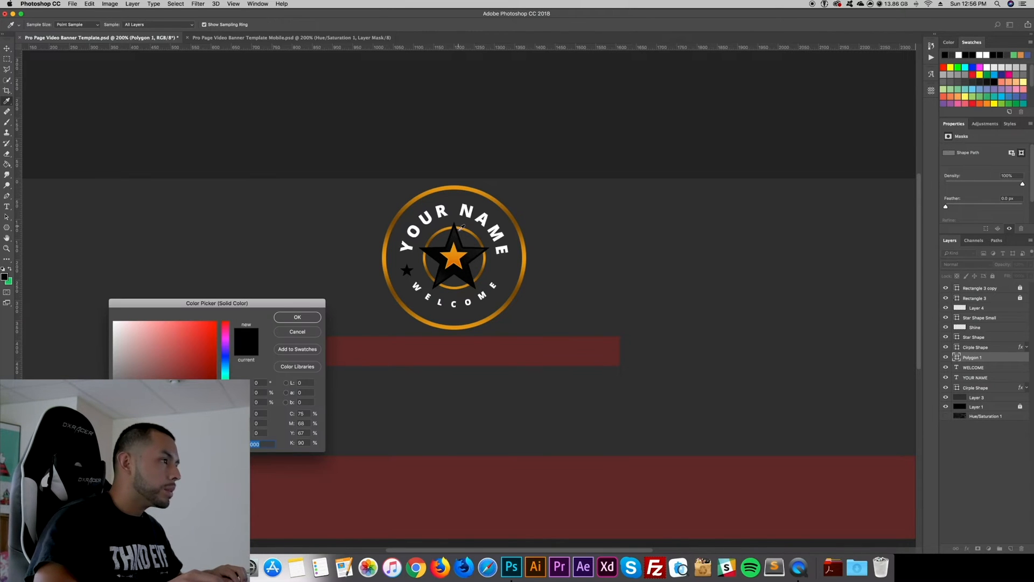
- Fill the small star left of WELCOME with the centre star's sampled gold colour
{"action": "left_click", "coordinate": [209, 331]}
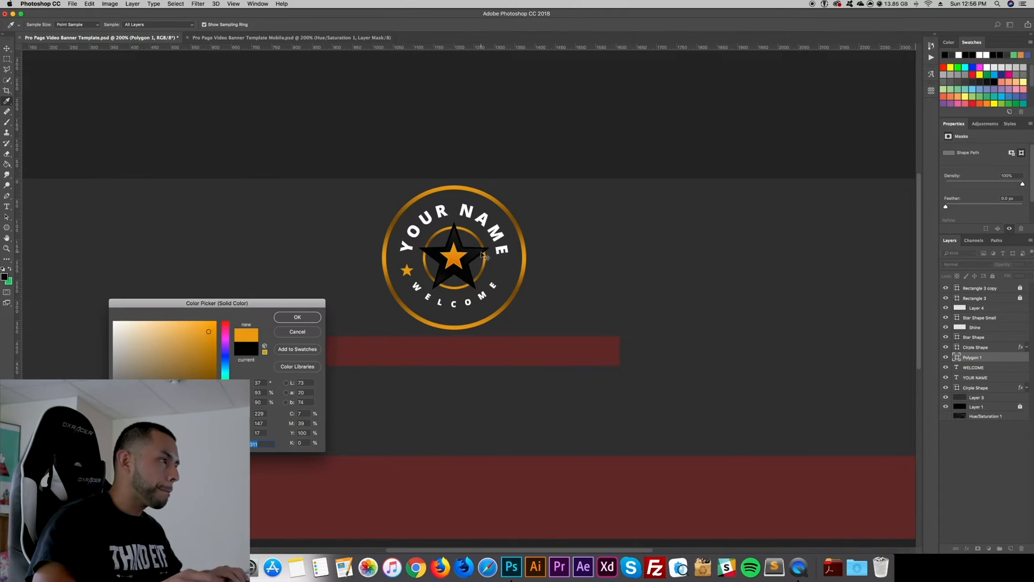
{"action": "left_click", "coordinate": [297, 316]}
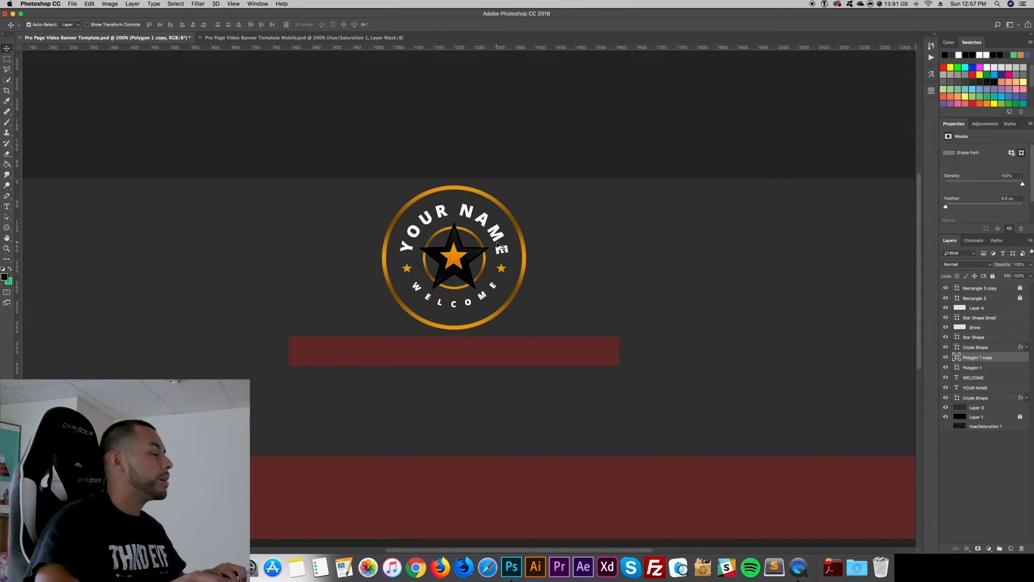
{"action": "mouse_move", "coordinate": [515, 217]}
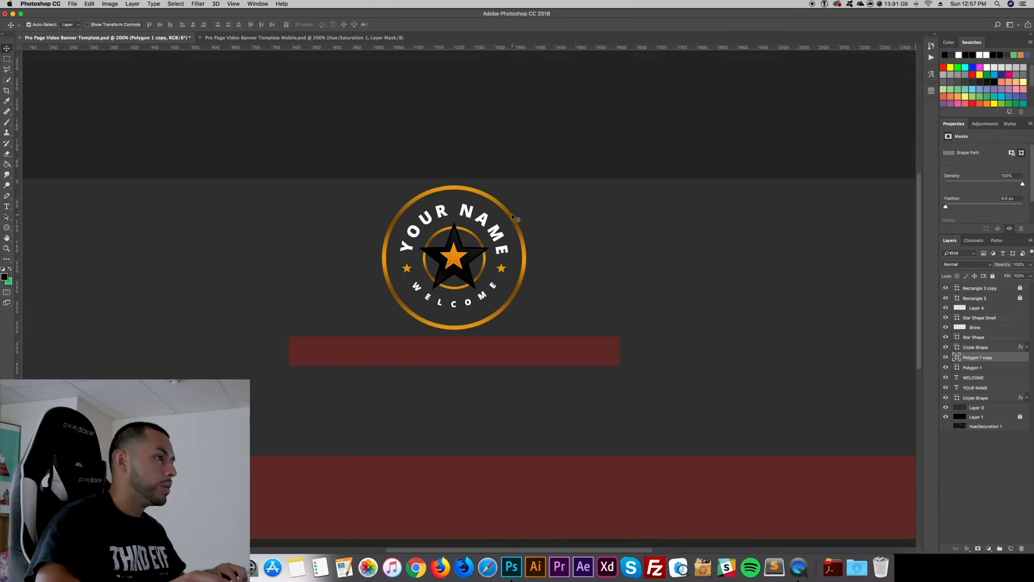
- Duplicate the YOUR NAME and Cirple Shape layers with Cmd+J beneath the originals
{"action": "left_click", "coordinate": [977, 407]}
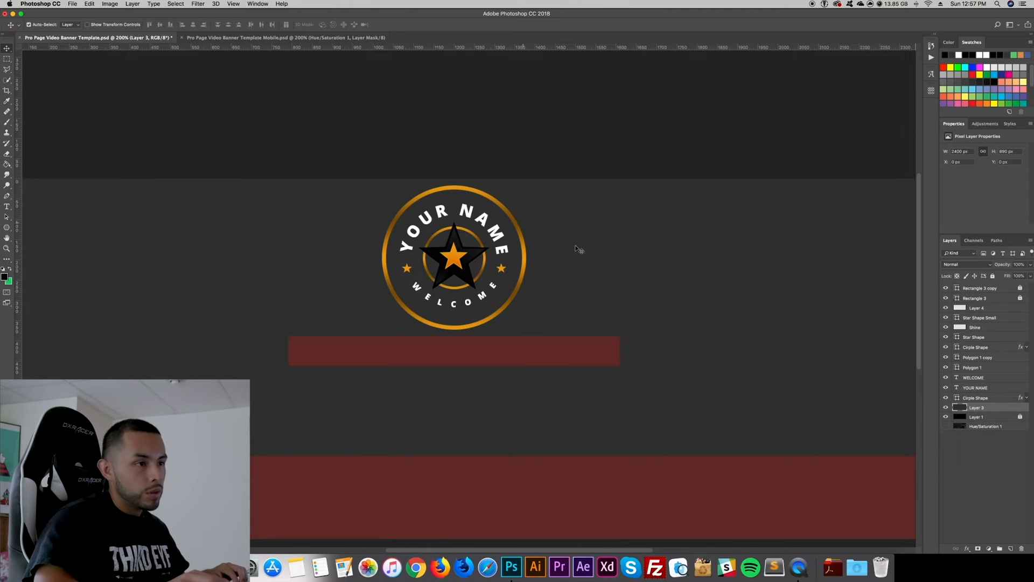
{"action": "left_click", "coordinate": [976, 397]}
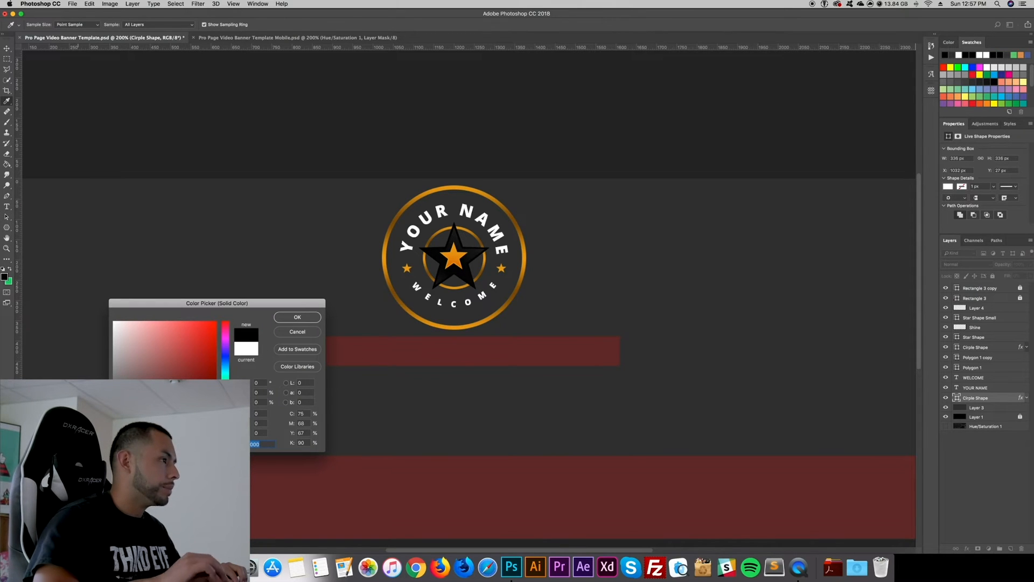
{"action": "left_click", "coordinate": [297, 331]}
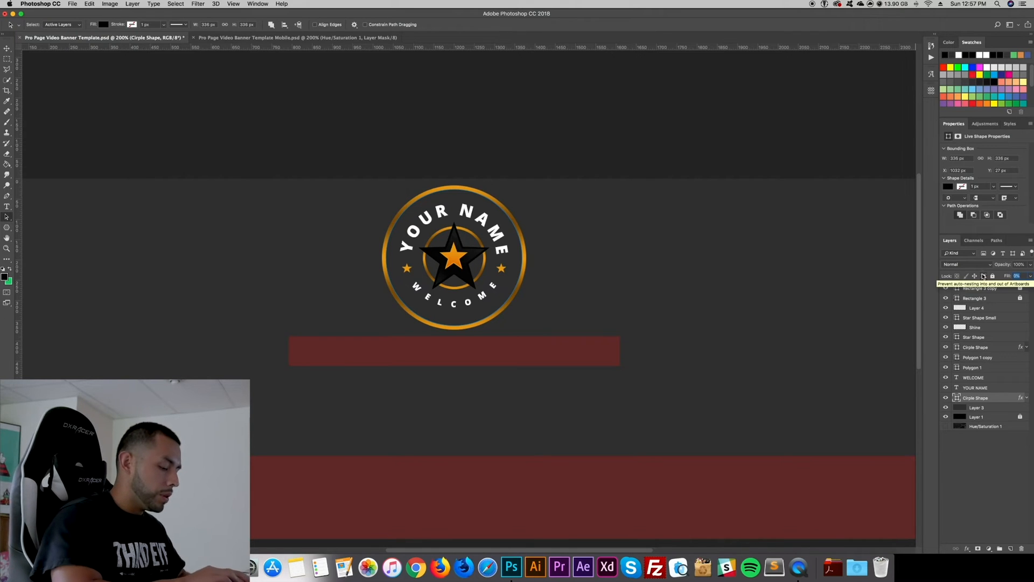
{"action": "left_click", "coordinate": [1018, 275]}
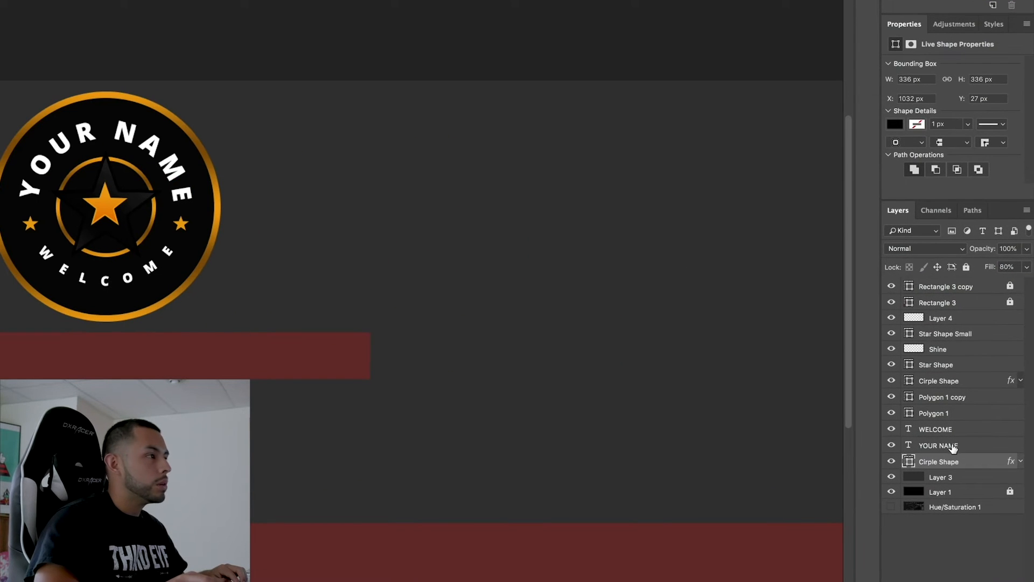
{"action": "mouse_move", "coordinate": [937, 445]}
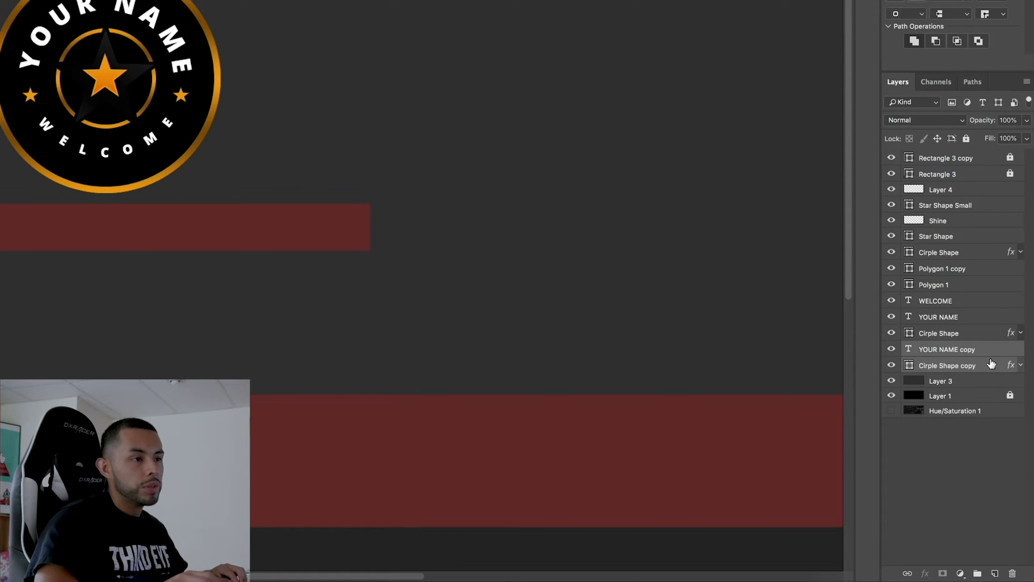
- Scale the copied circle and name text up into a wide black outer rim with bigger lettering
{"action": "right_click", "coordinate": [947, 365]}
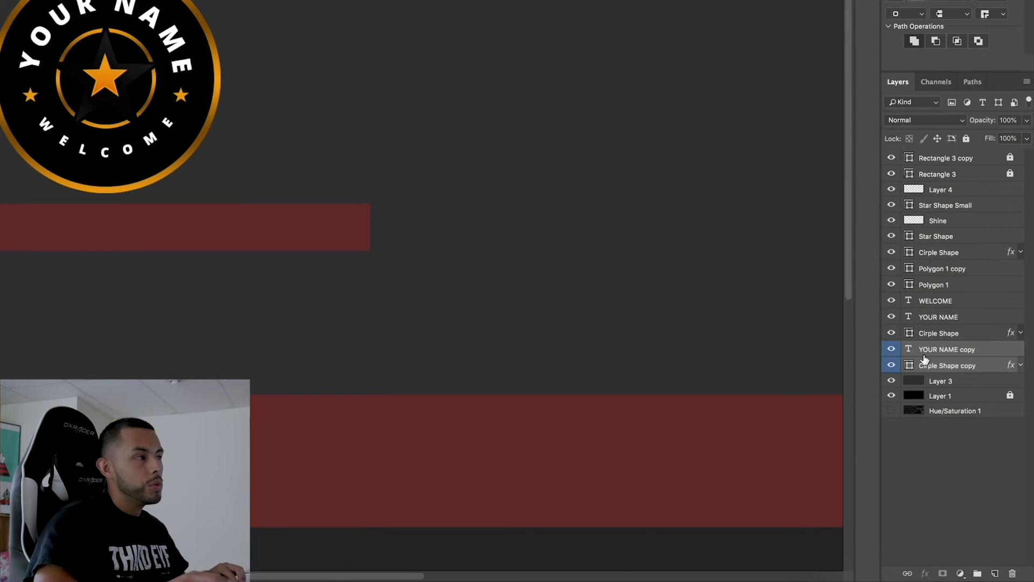
{"action": "mouse_move", "coordinate": [832, 298]}
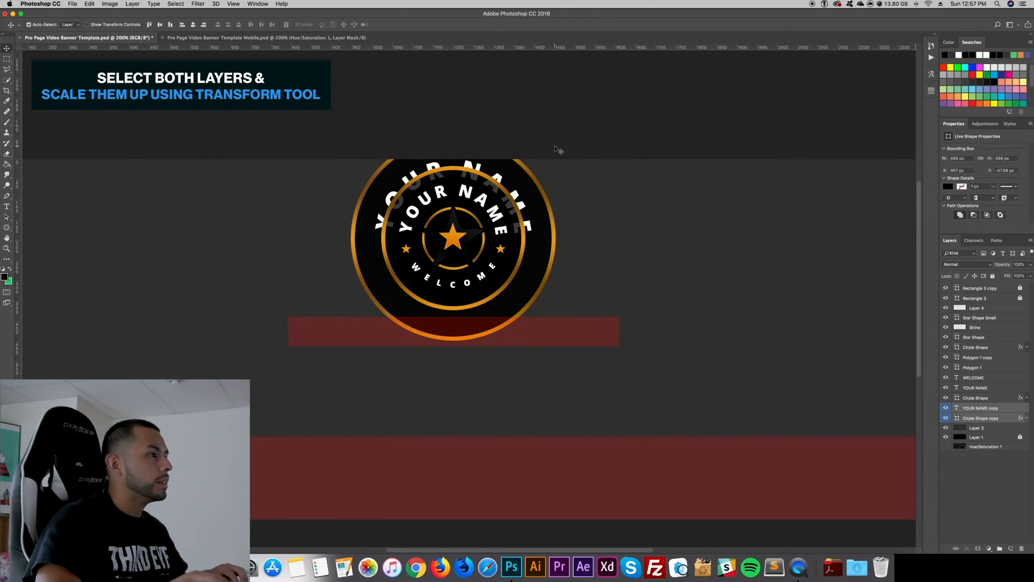
{"action": "left_click", "coordinate": [537, 178]}
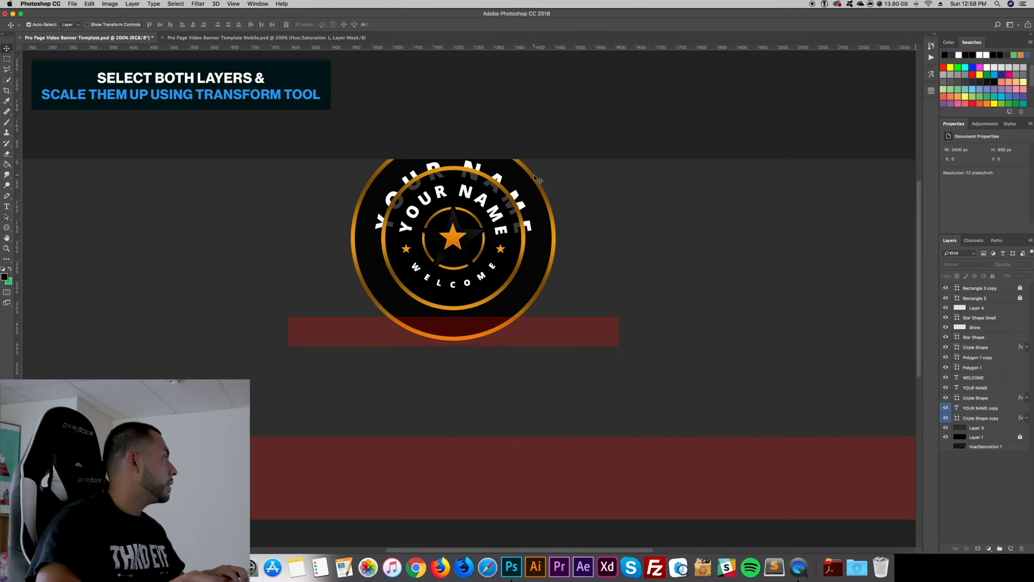
{"action": "left_click", "coordinate": [976, 428]}
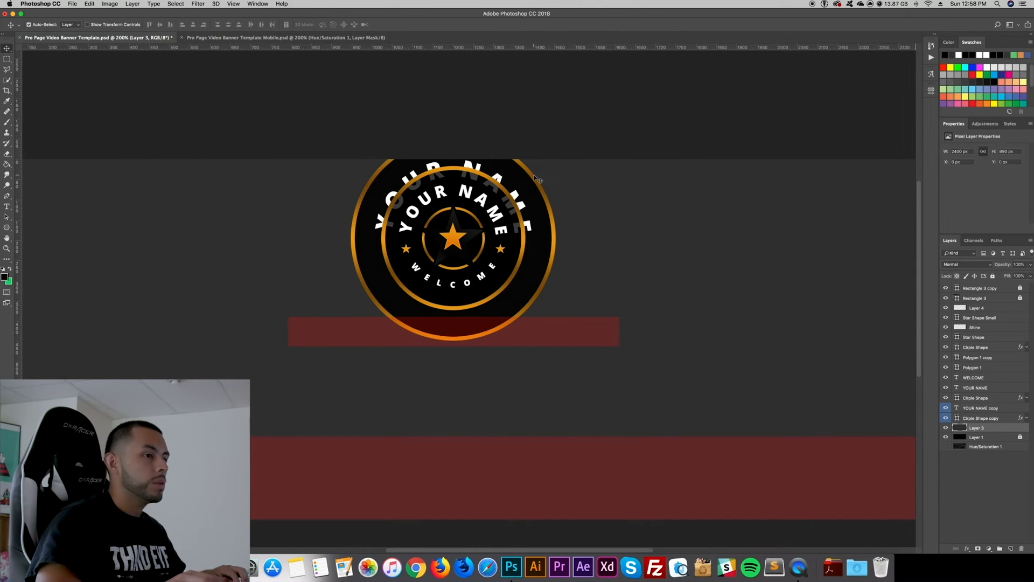
{"action": "mouse_move", "coordinate": [409, 124]}
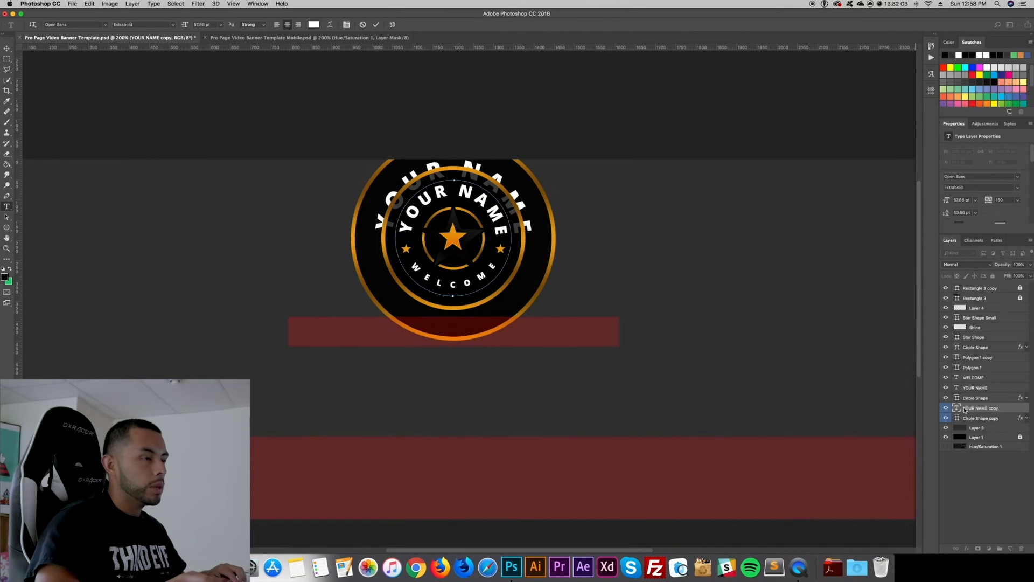
{"action": "left_click", "coordinate": [976, 407]}
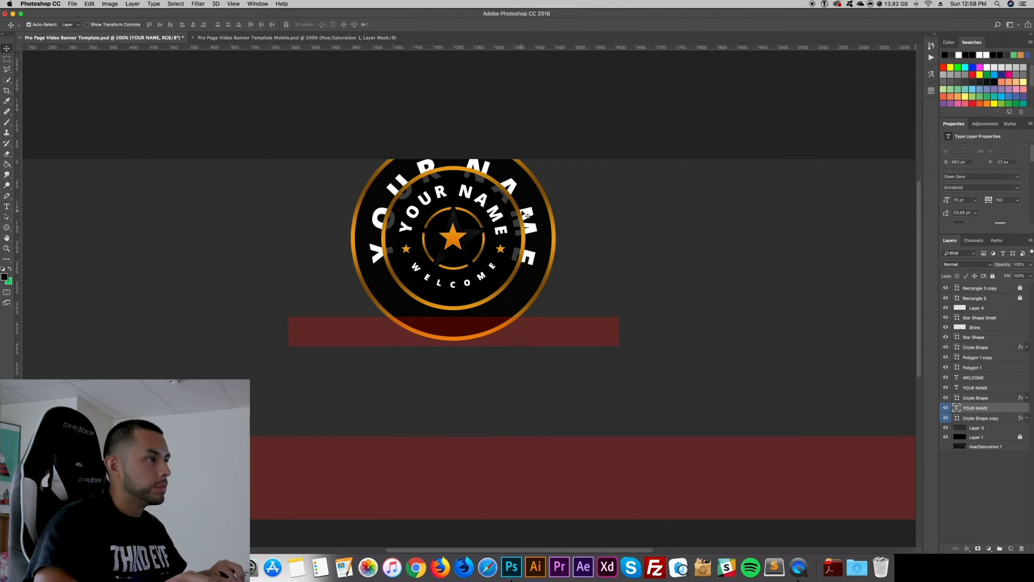
{"action": "mouse_move", "coordinate": [539, 304]}
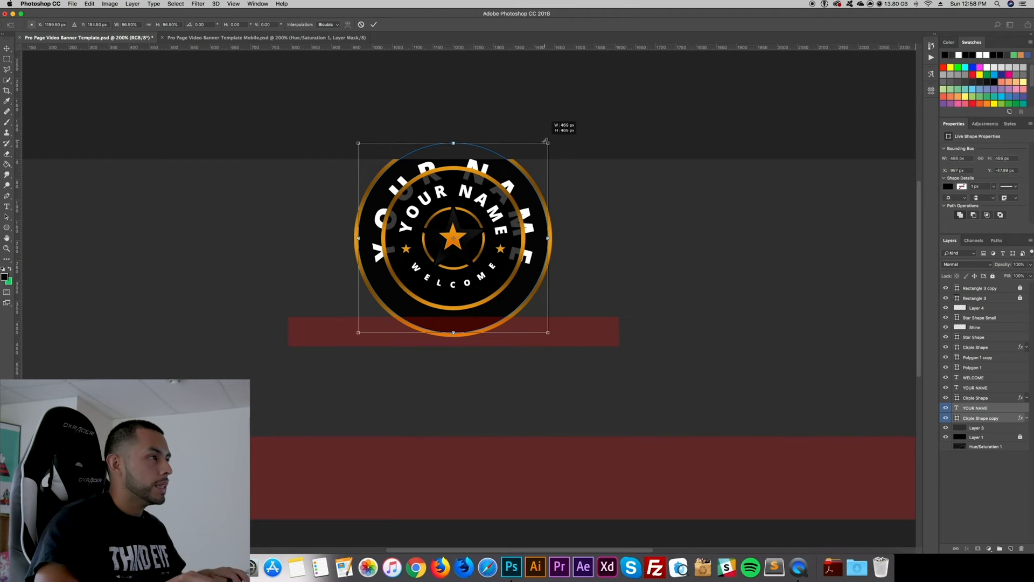
{"action": "left_click", "coordinate": [374, 25]}
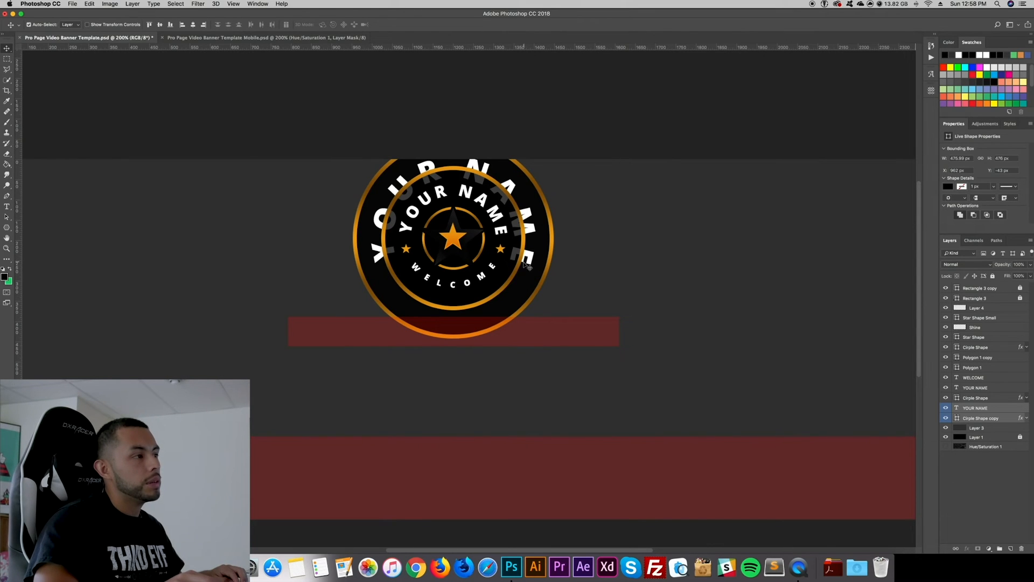
{"action": "left_click", "coordinate": [980, 418]}
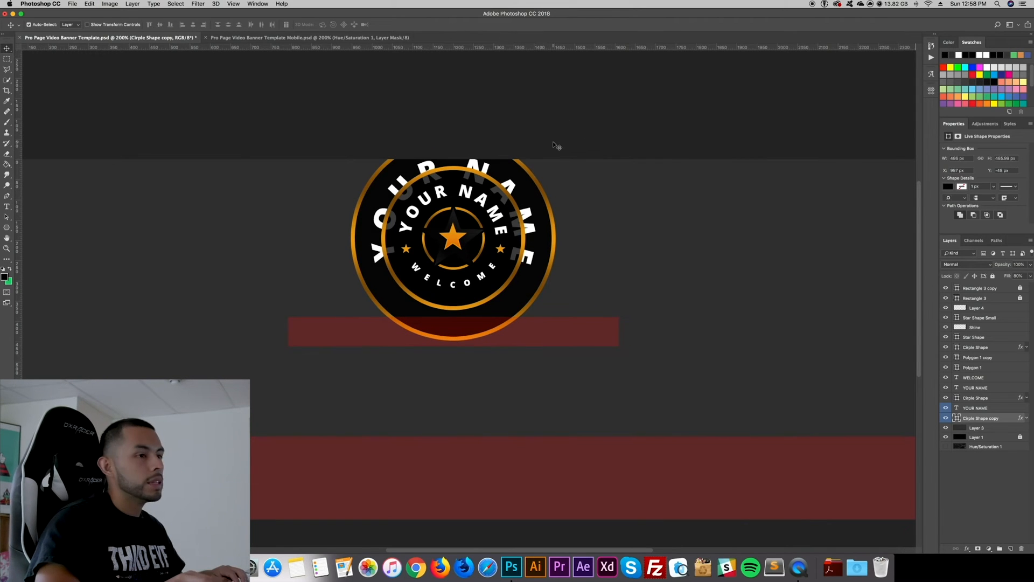
- Bring up the outer circle's 6px Stroke layer style and its gold gradient in the Gradient Editor
{"action": "double_click", "coordinate": [981, 418]}
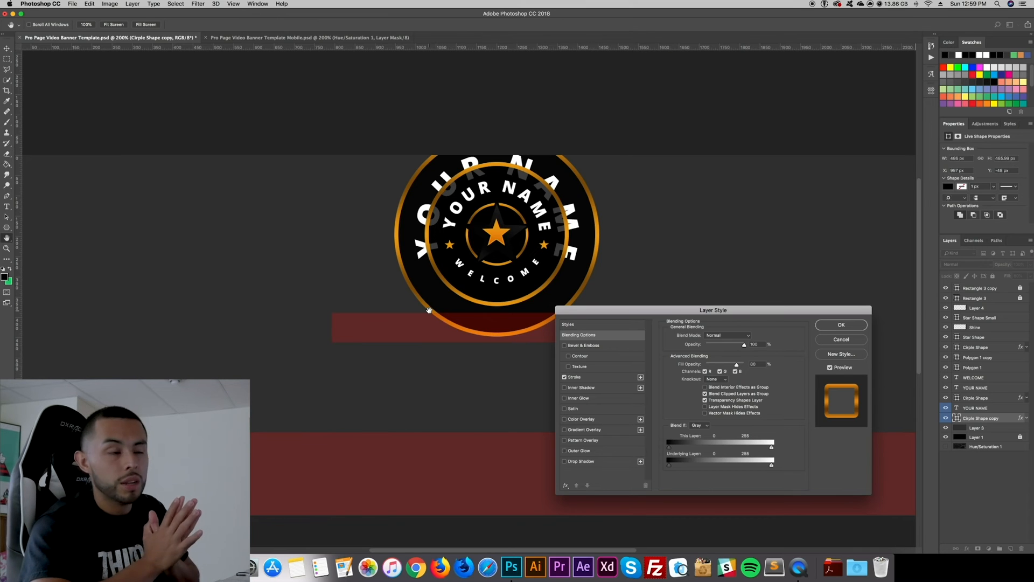
{"action": "mouse_move", "coordinate": [598, 382]}
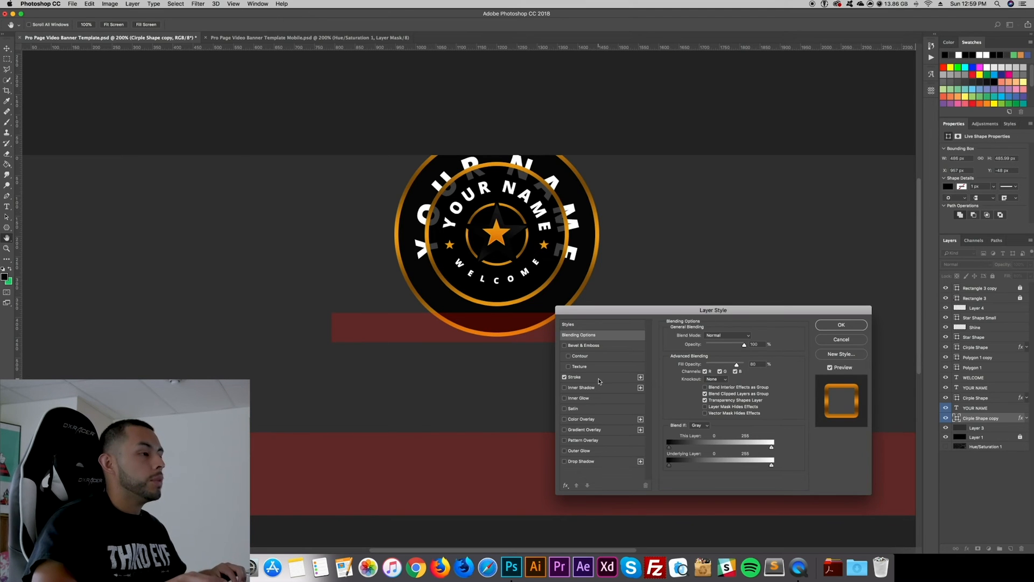
{"action": "left_click", "coordinate": [574, 377]}
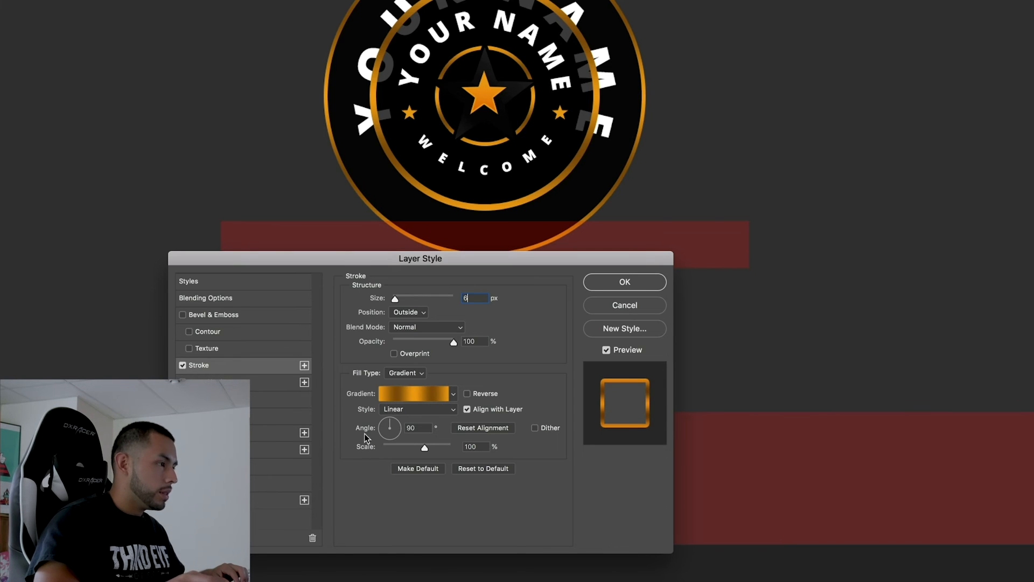
{"action": "left_click", "coordinate": [414, 393]}
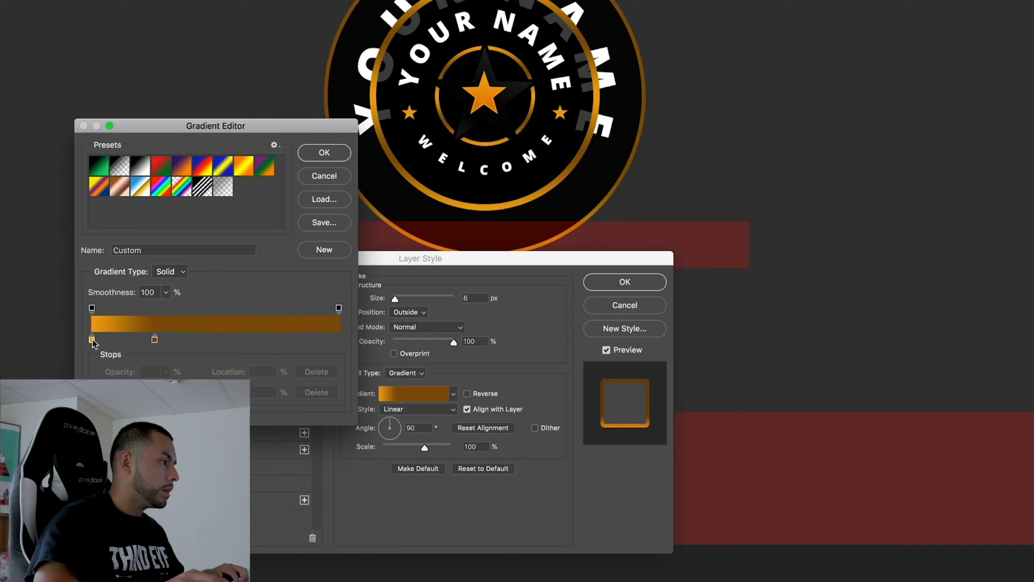
- Recolour the stroke gradient stops to dark gray #4E5051 and #181818 and confirm the gradient
{"action": "double_click", "coordinate": [92, 338]}
{"action": "type", "text": "45"}
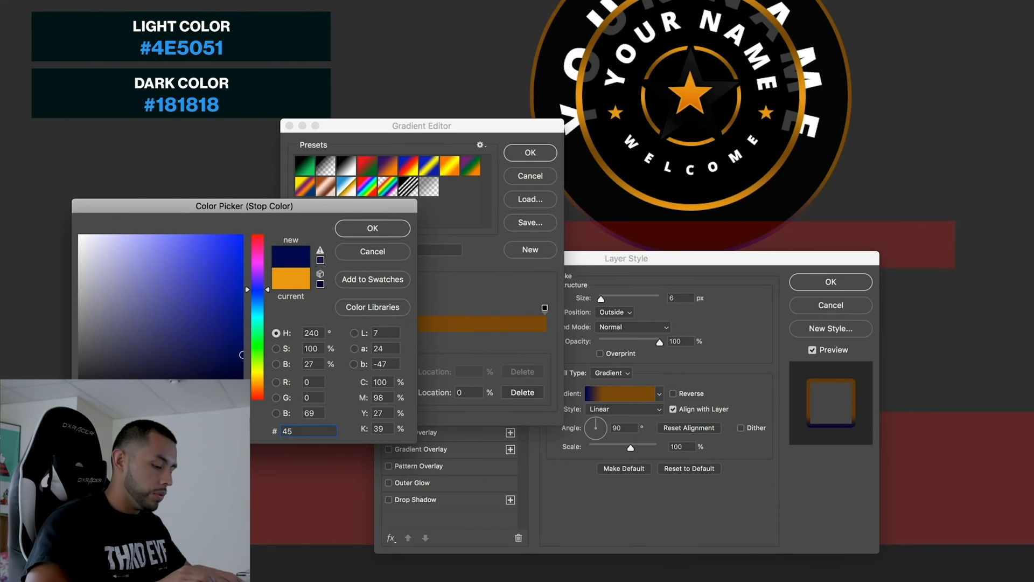
{"action": "type", "text": "4"}
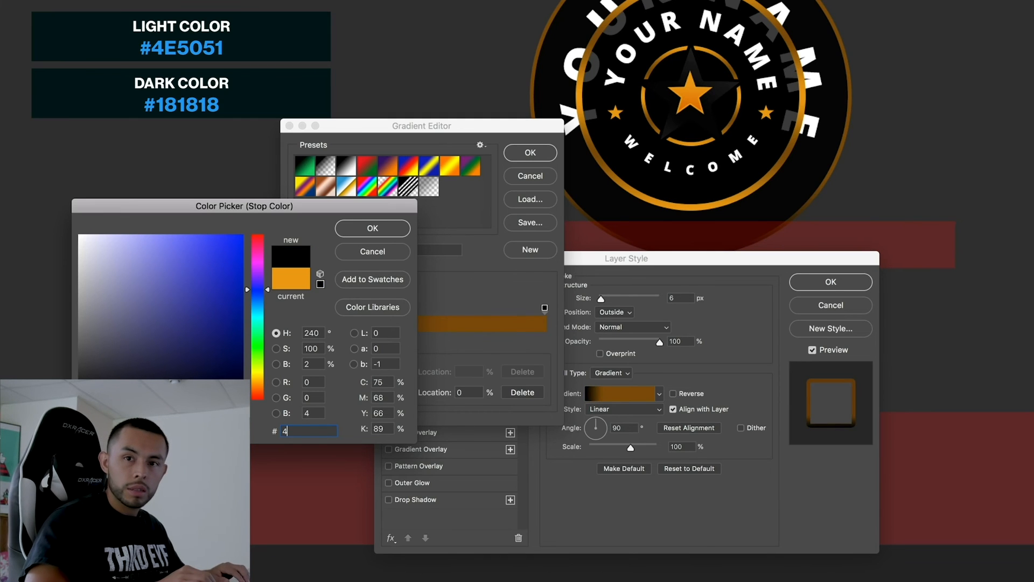
{"action": "type", "text": "e5051"}
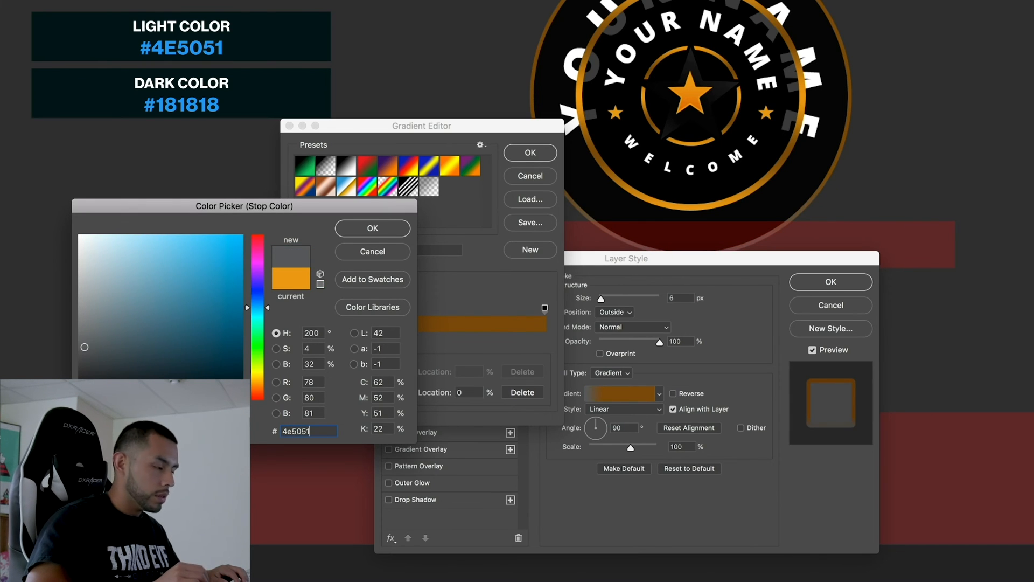
{"action": "mouse_move", "coordinate": [607, 293]}
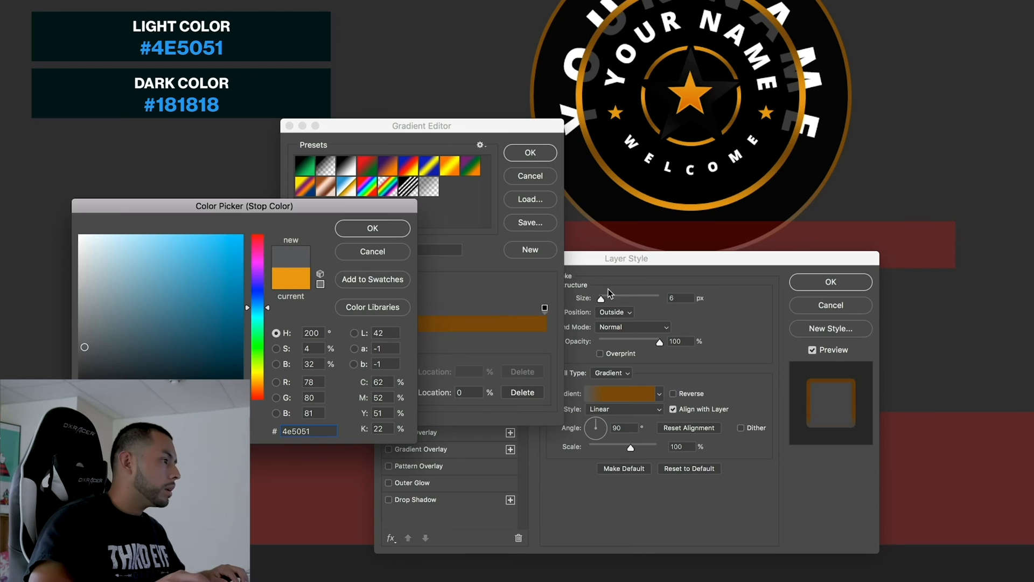
{"action": "left_click", "coordinate": [372, 229]}
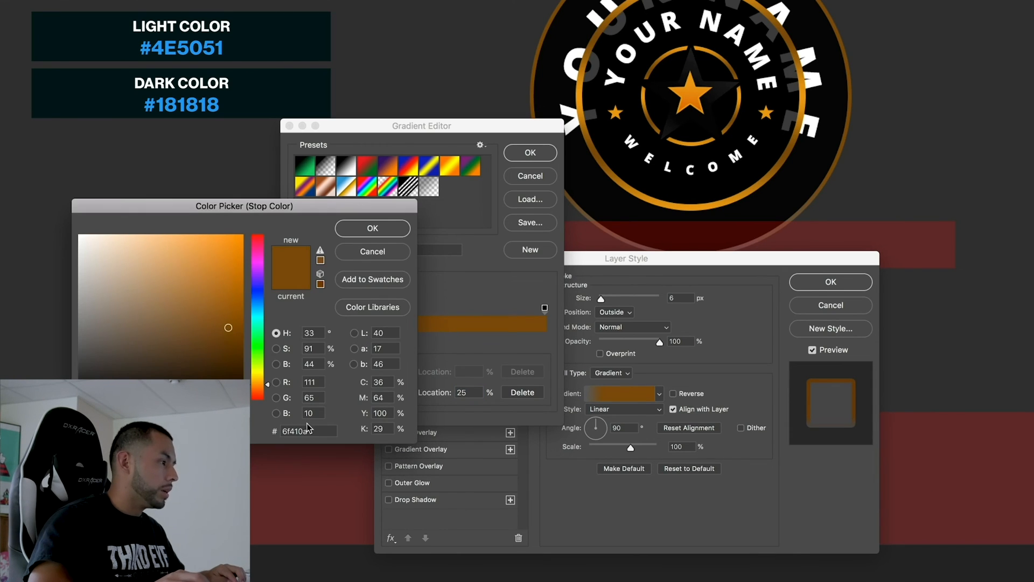
{"action": "type", "text": "181818"}
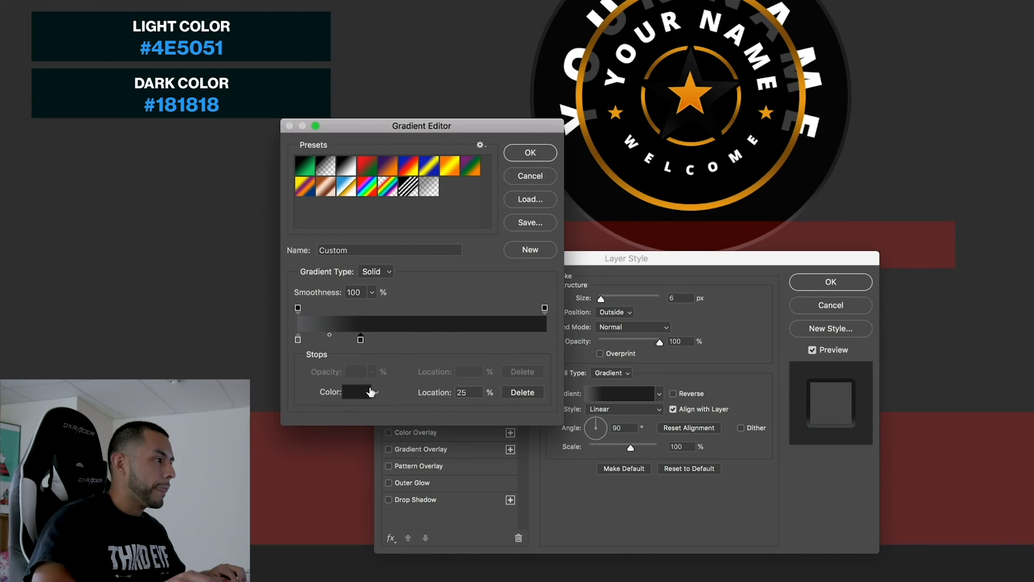
{"action": "triple_click", "coordinate": [468, 392]}
{"action": "type", "text": "100"}
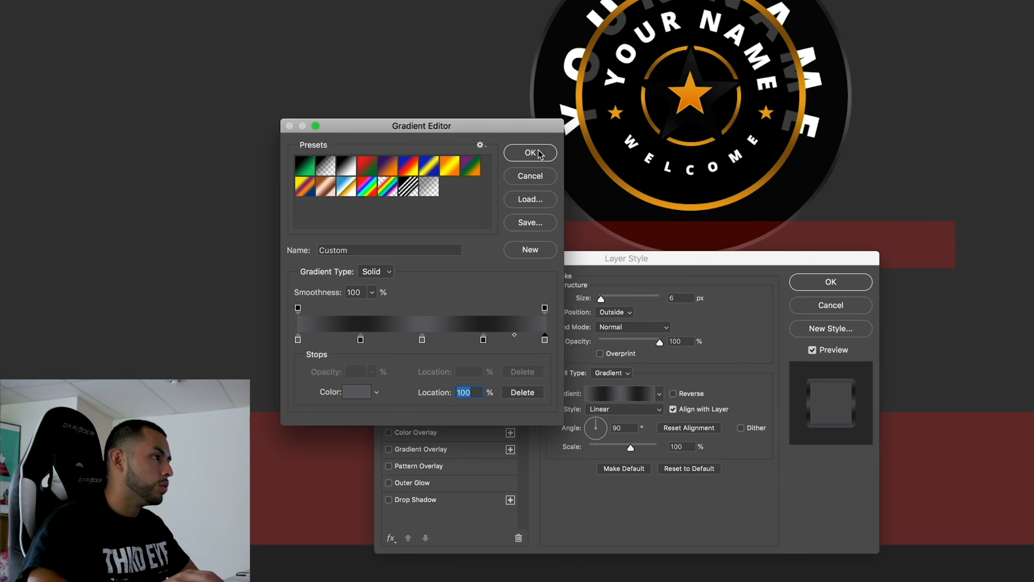
{"action": "left_click", "coordinate": [530, 152]}
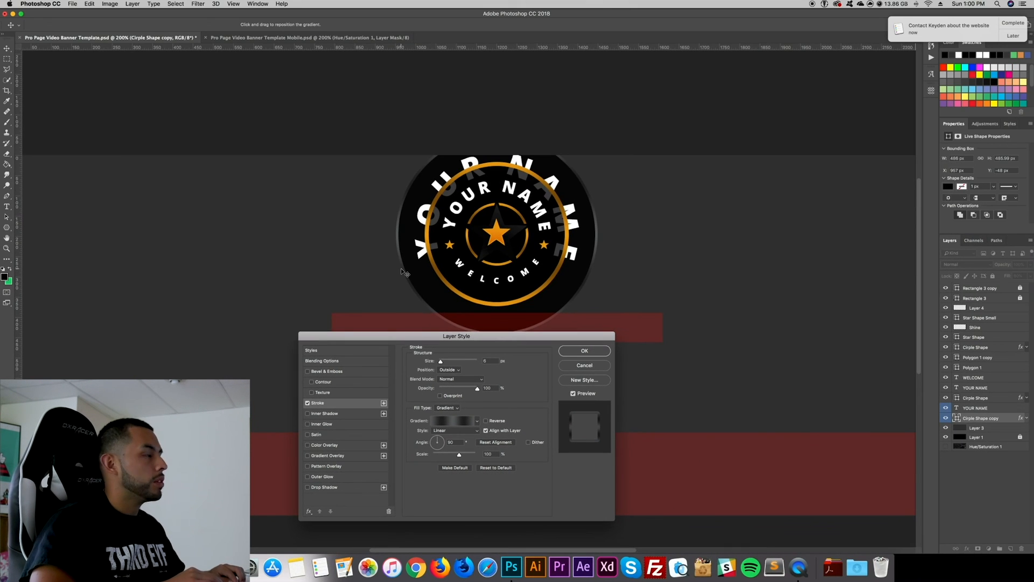
- Apply the gray stroke, then duplicate the gold ring and scale it to about 522 px around the badge
{"action": "left_click", "coordinate": [583, 350]}
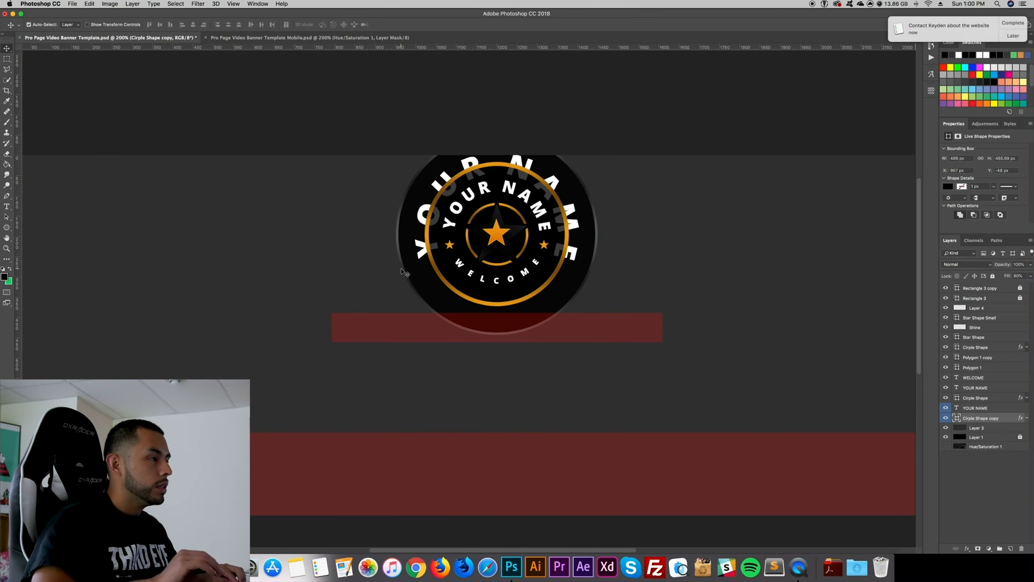
{"action": "mouse_move", "coordinate": [557, 283]}
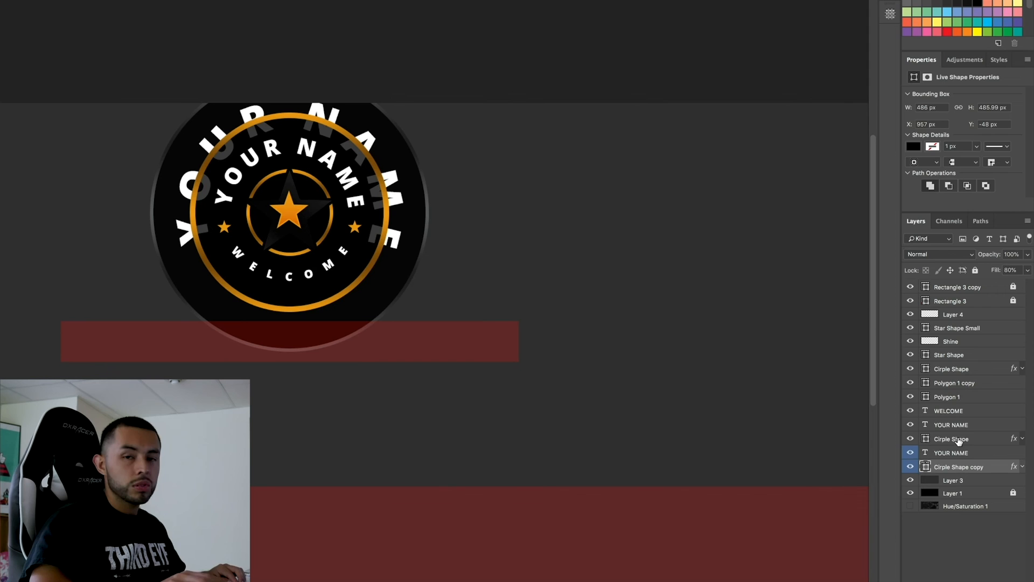
{"action": "left_click", "coordinate": [951, 438]}
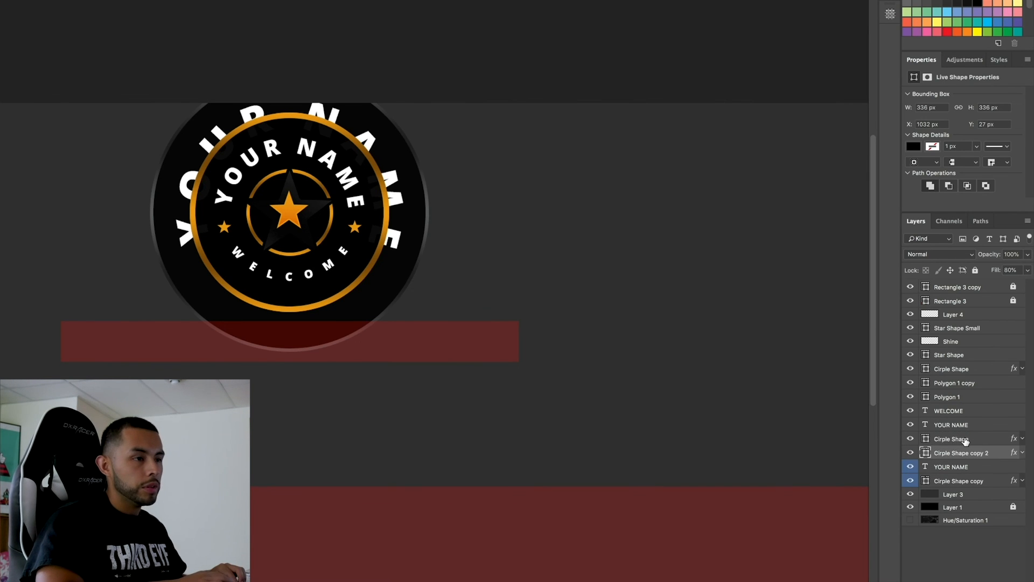
{"action": "right_click", "coordinate": [960, 452]}
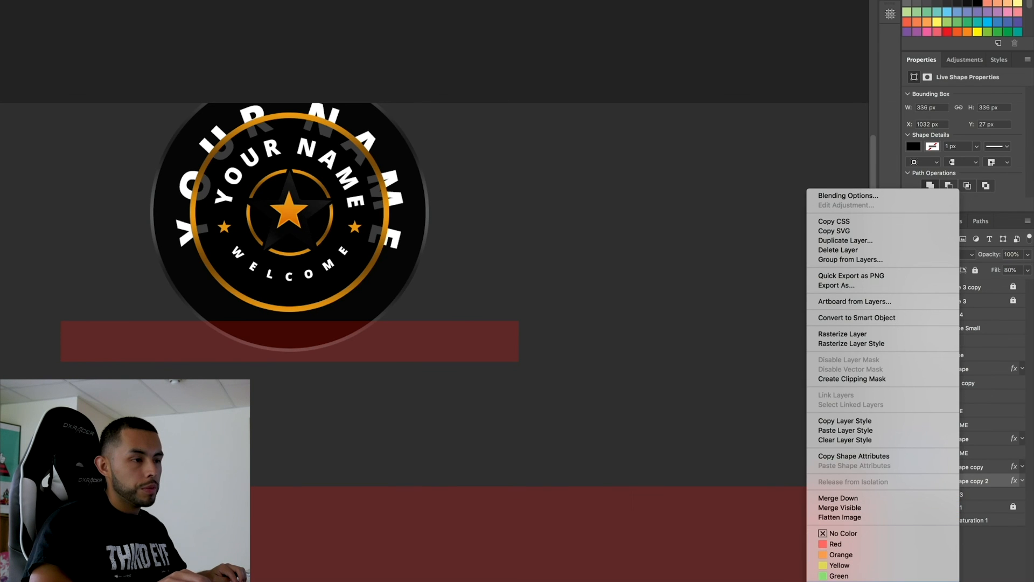
{"action": "left_click", "coordinate": [504, 198]}
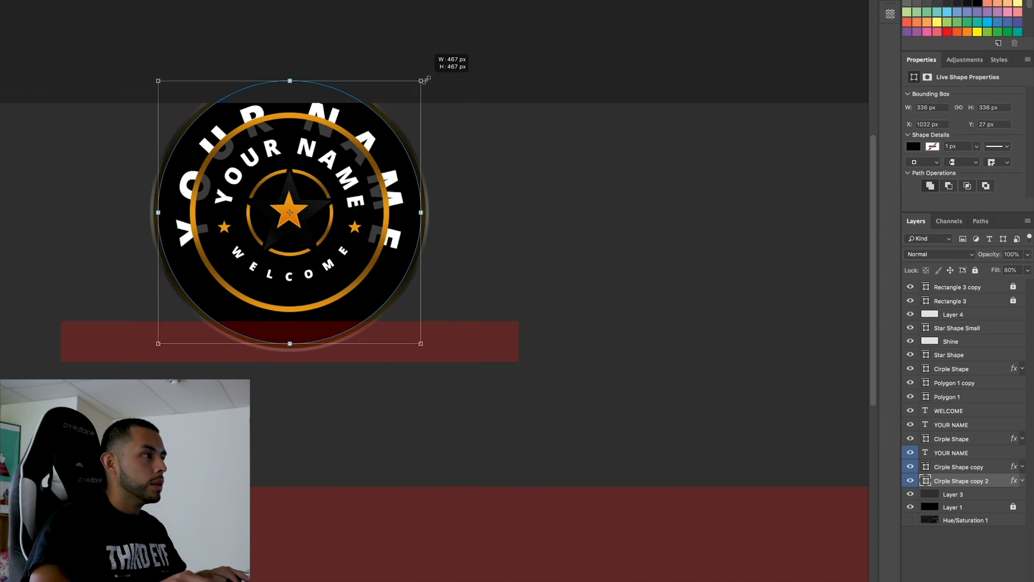
{"action": "left_click_drag", "start_coordinate": [421, 81], "coordinate": [436, 66]}
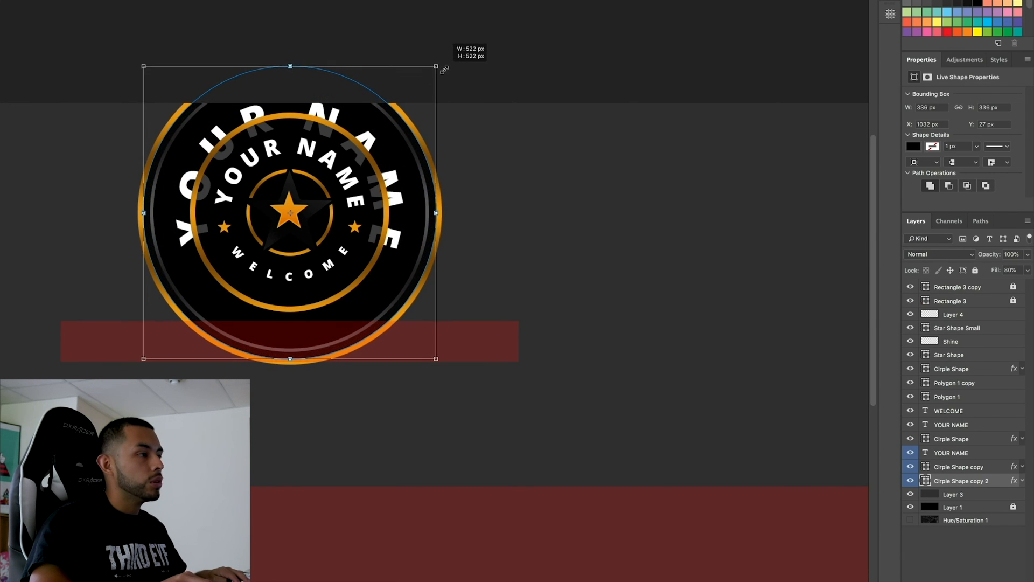